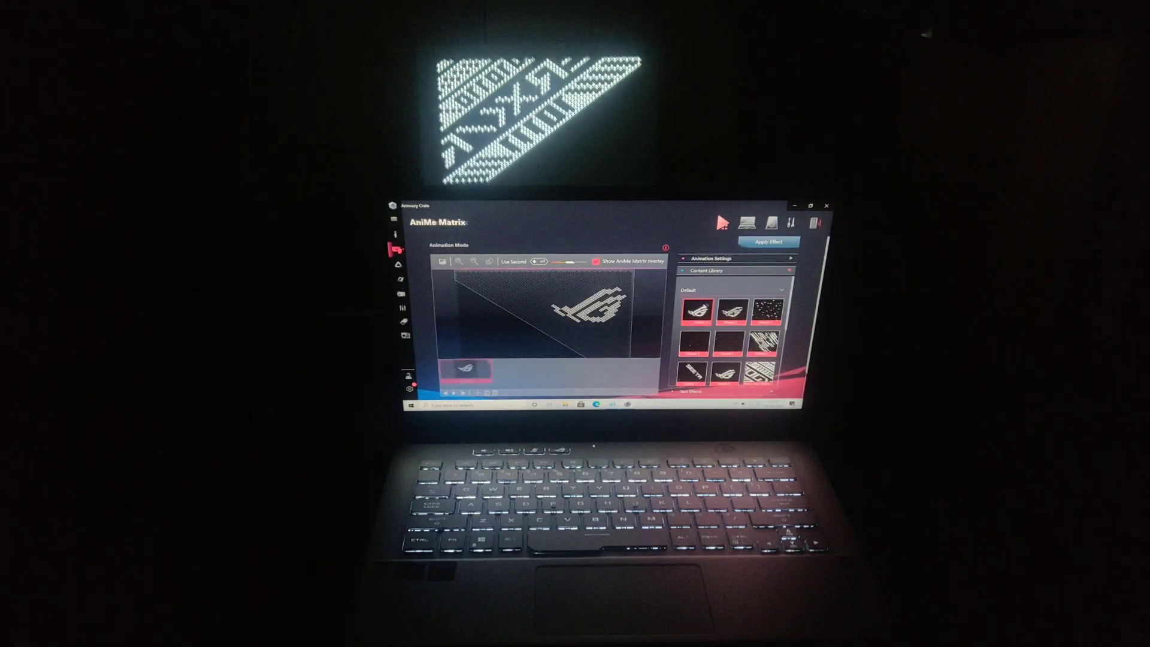
Step: Queue four library animations, including ROG pattern and falling stars, and play them on the lid
left_click(768, 242)
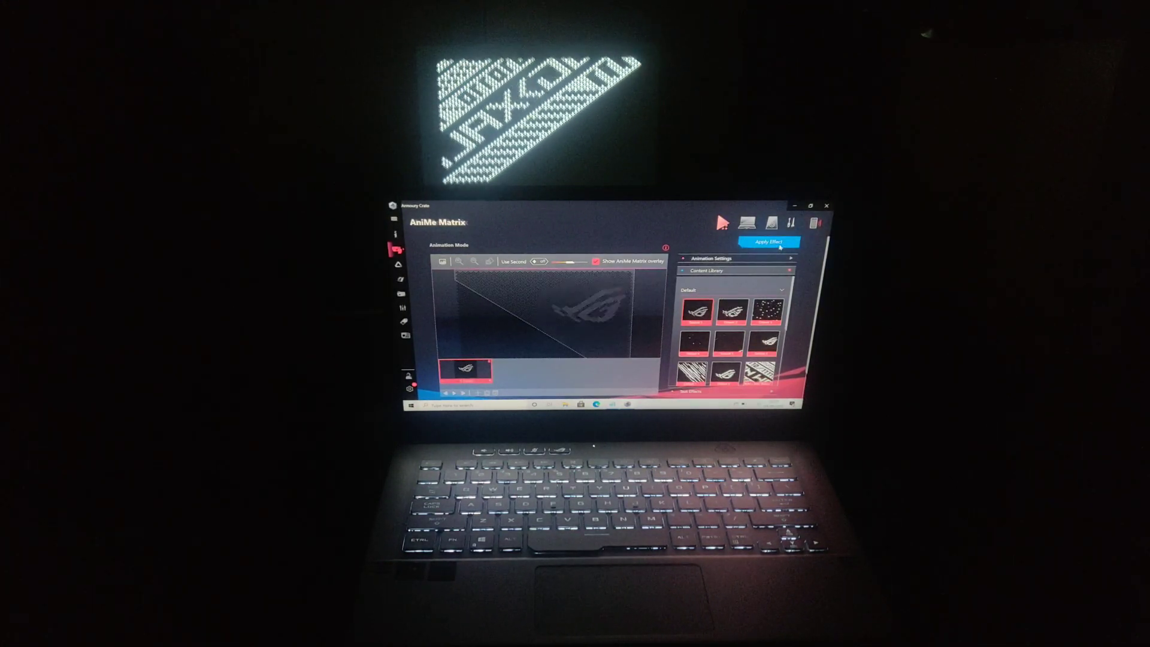
left_click(768, 242)
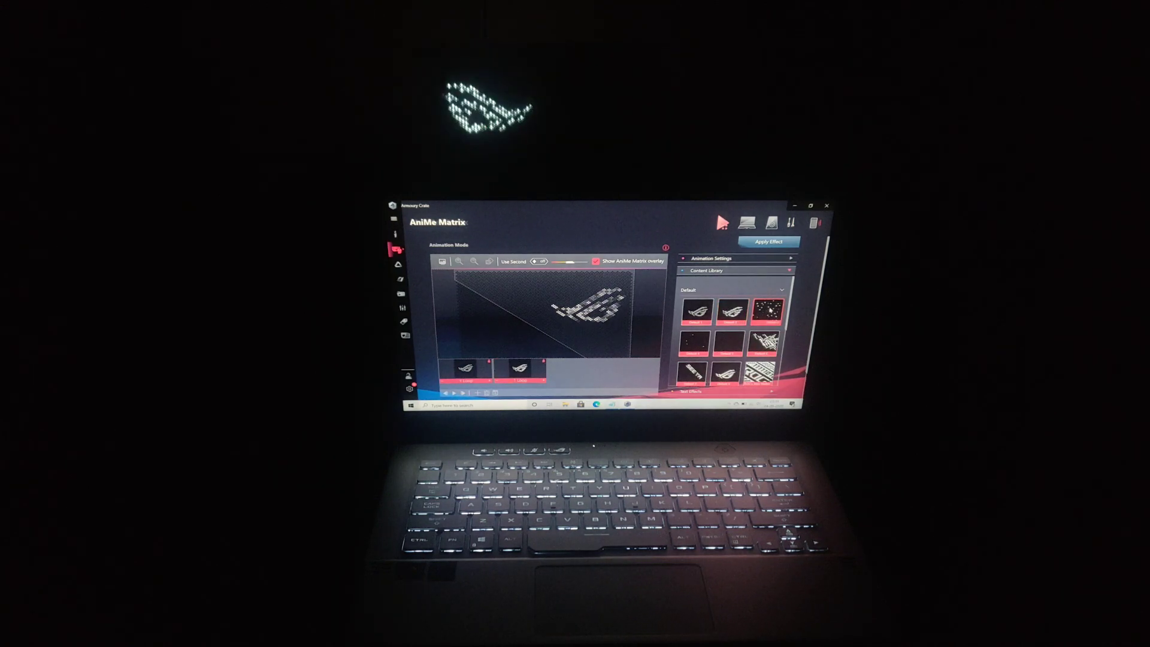
left_click(768, 241)
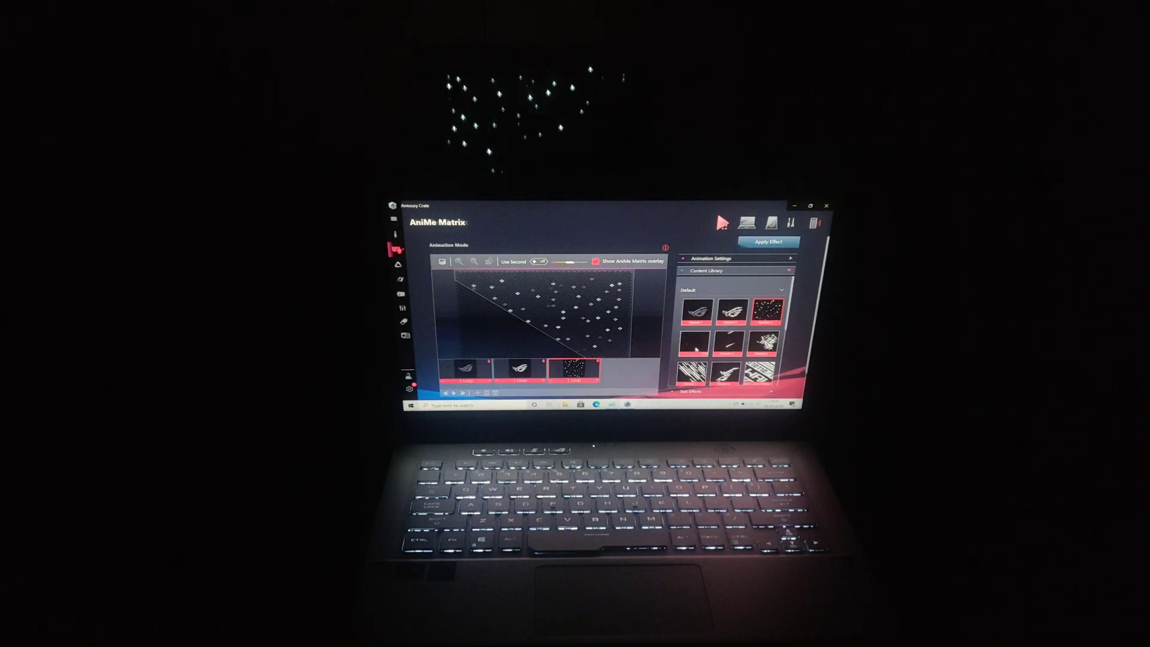
left_click(768, 242)
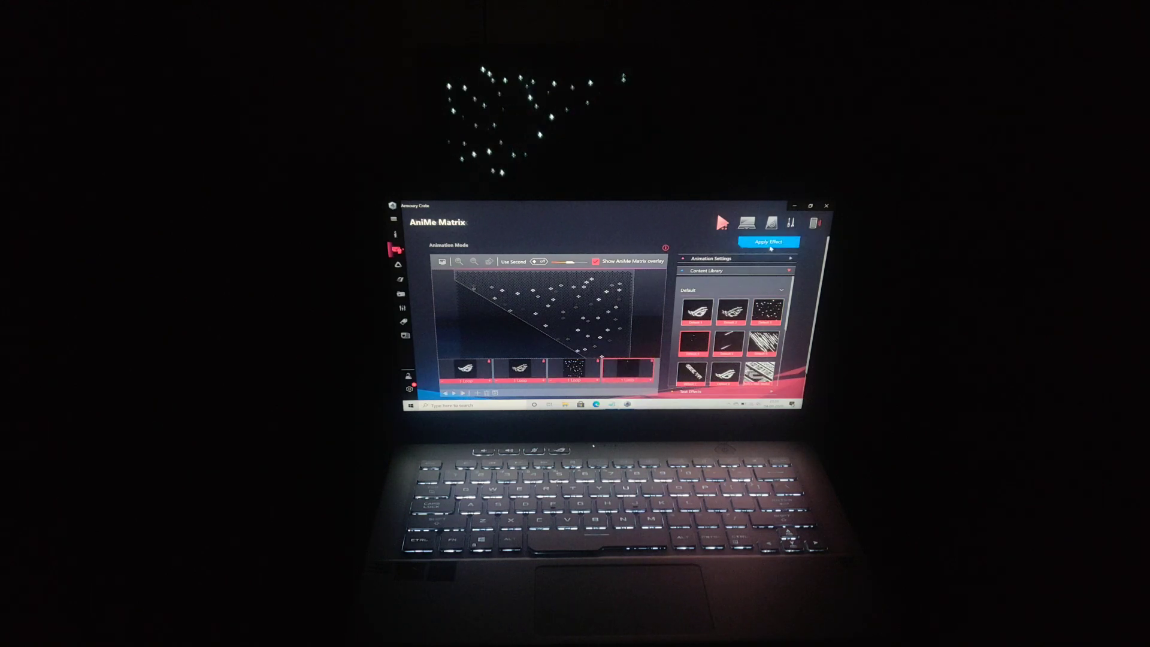
left_click(768, 242)
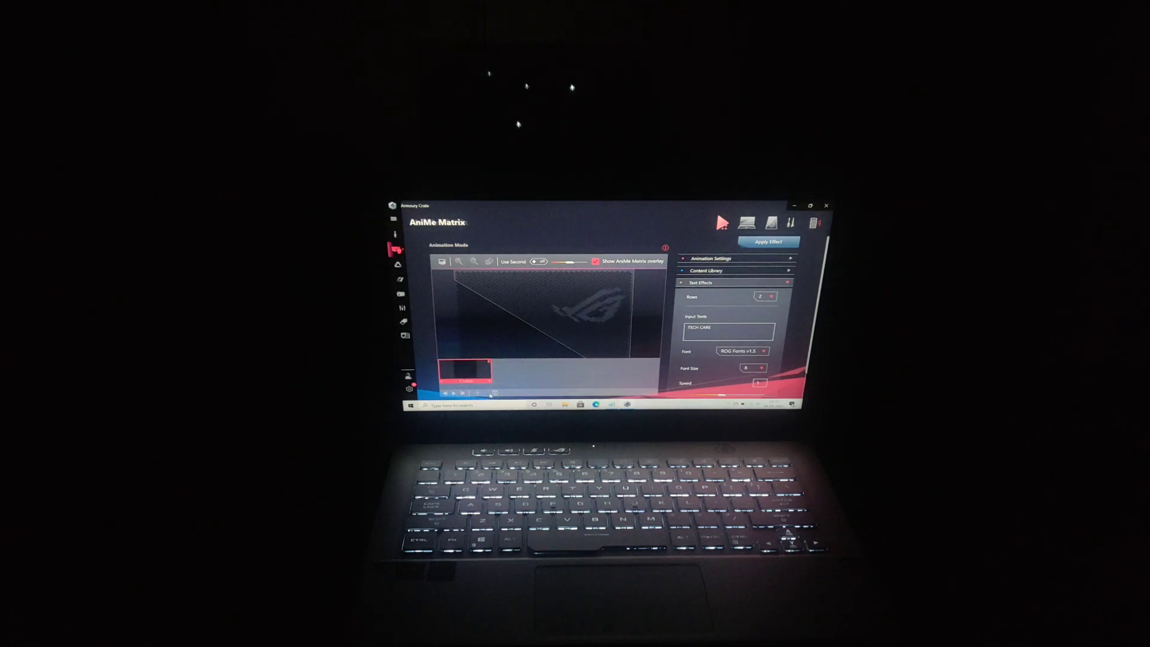
Step: Apply a two-row TECH CARE text effect in ROG Fonts v1.5 to the lid
left_click(768, 242)
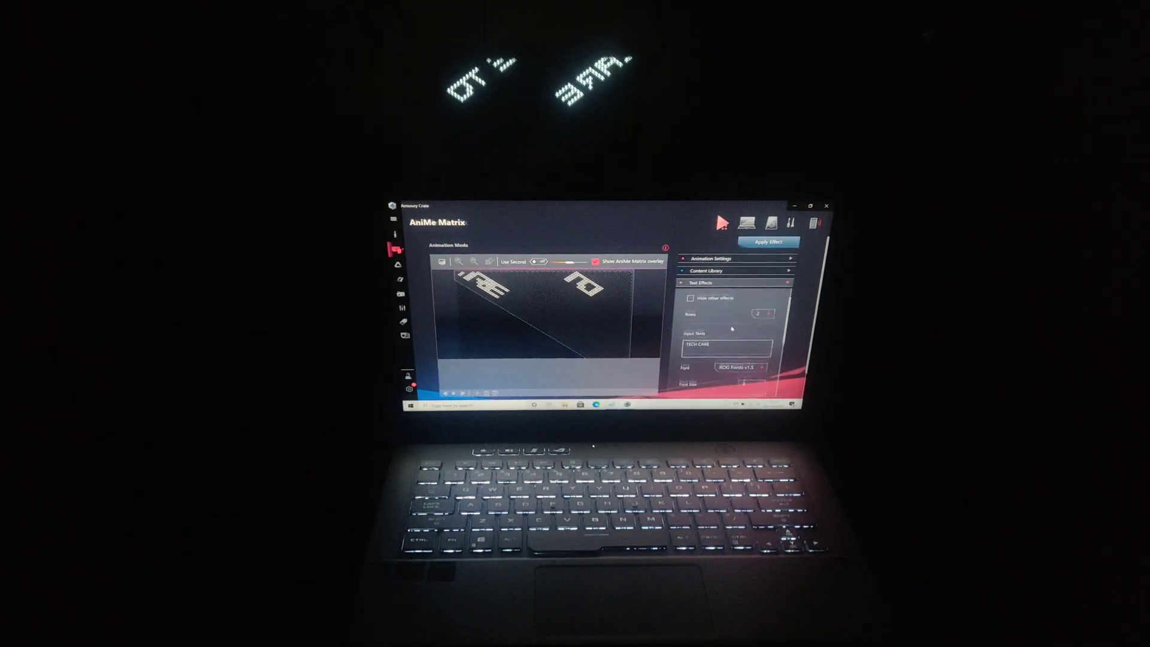
left_click(709, 258)
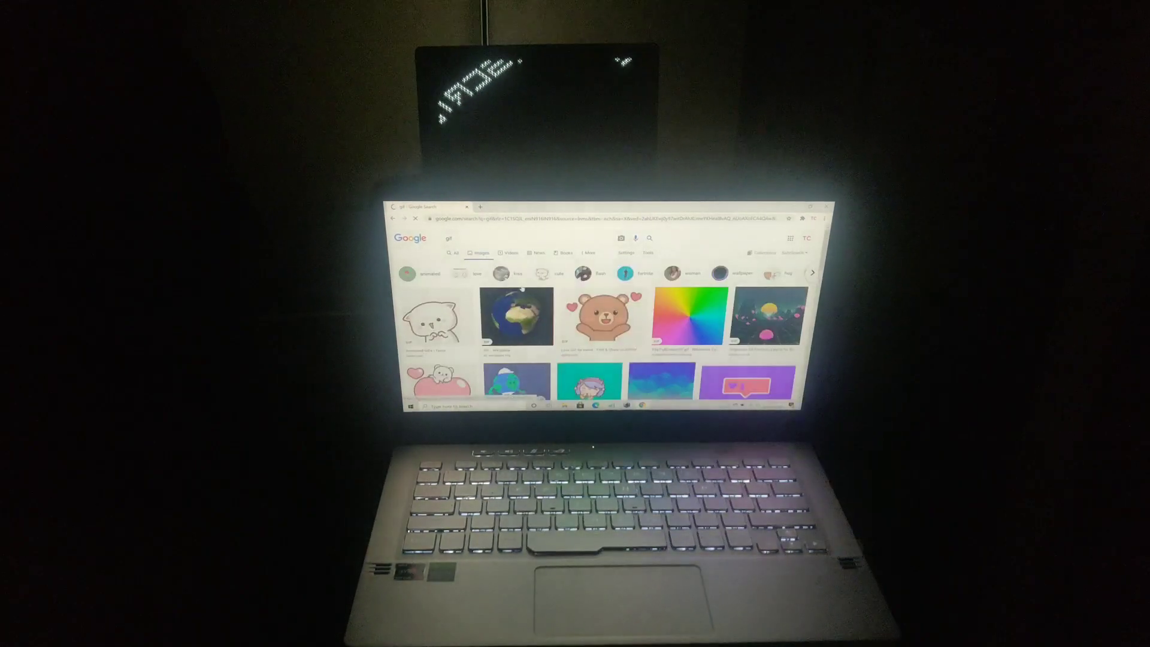
Step: Preview the kitten GIF, then open save options for the cartoon bear GIF
left_click(435, 320)
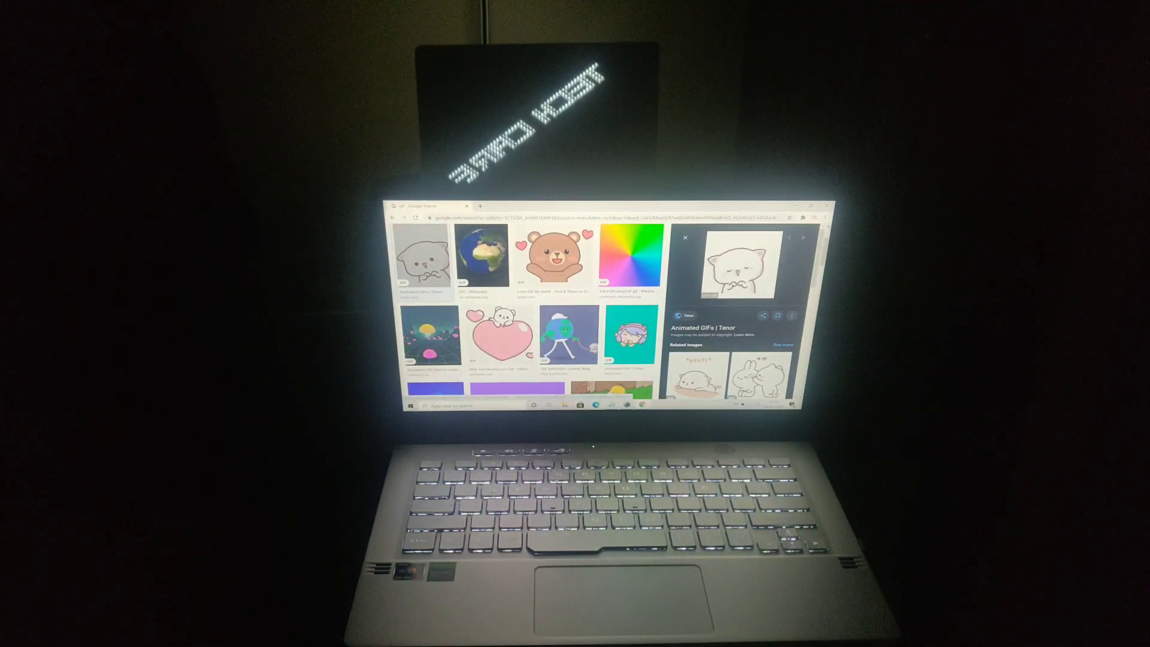
left_click(555, 254)
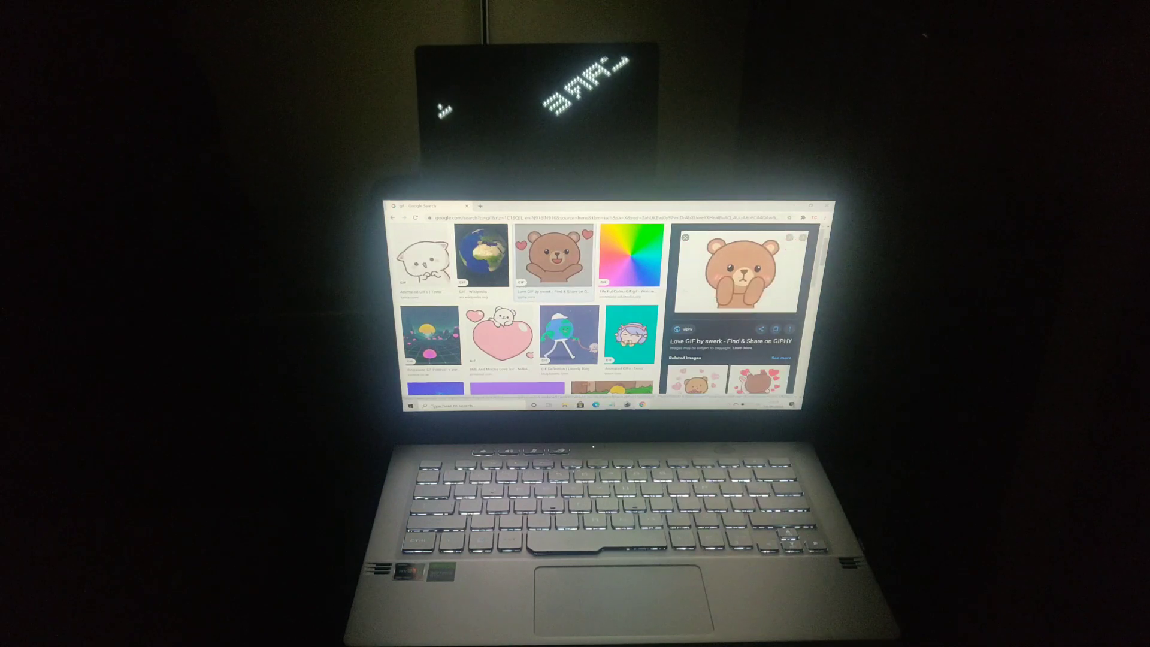
right_click(733, 268)
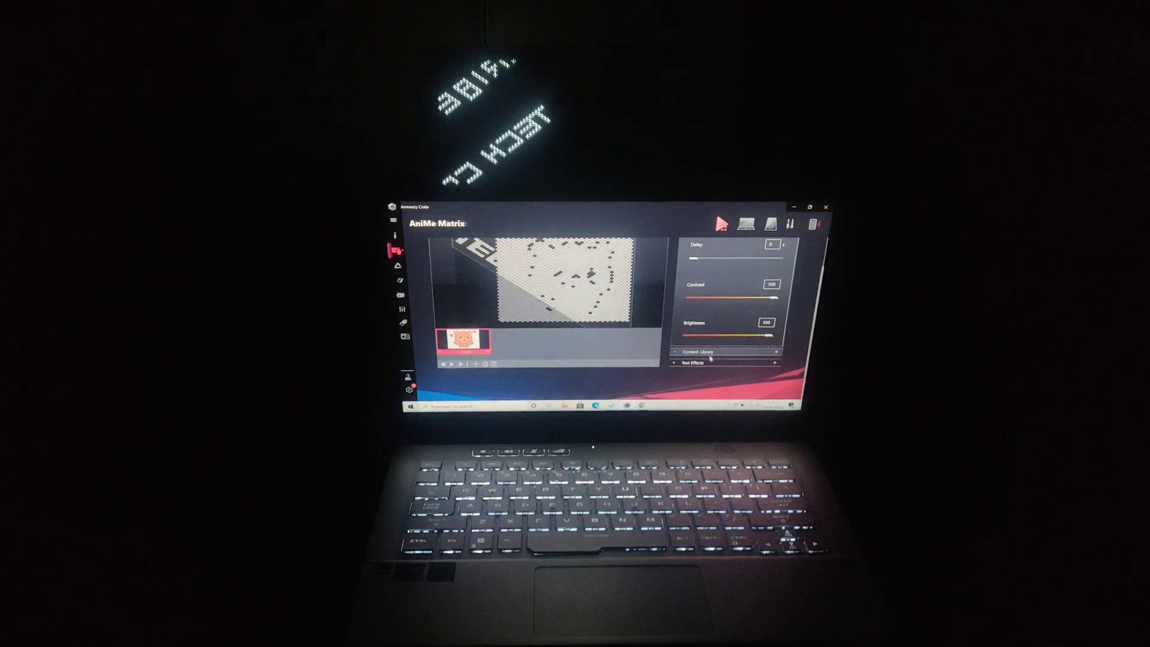
Step: Reopen the animation library to import the saved GIF into the timeline
left_click(689, 363)
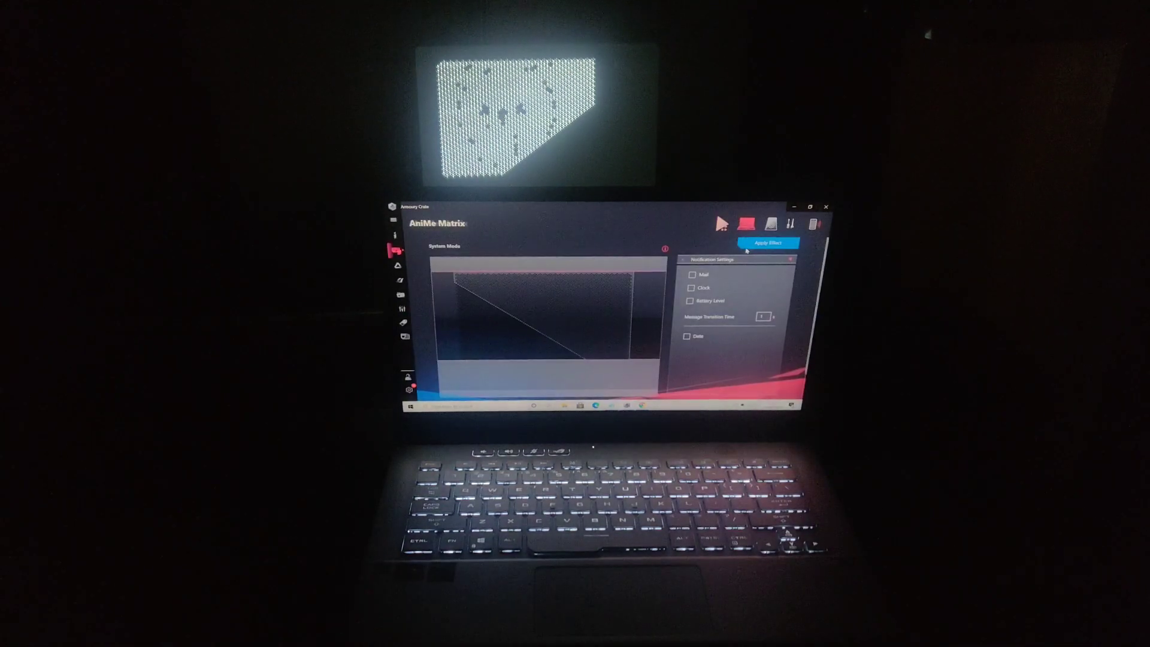
Step: In System Mode, toggle Mail, Battery, Date and Clock, leaving only Clock shown
left_click(690, 274)
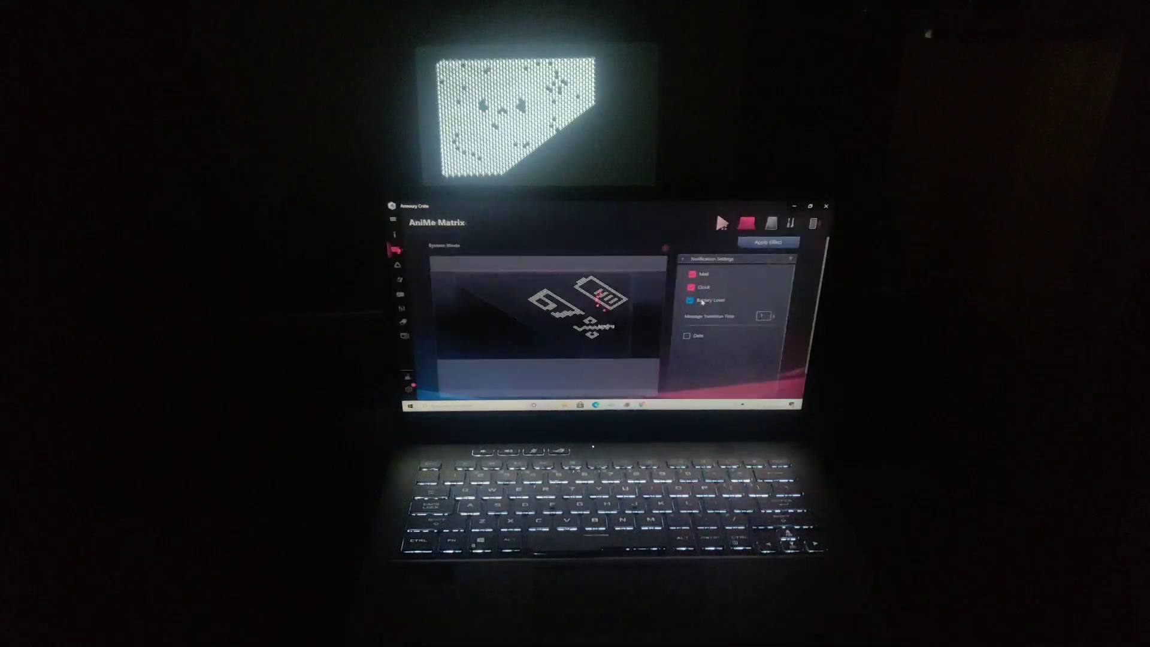
left_click(690, 274)
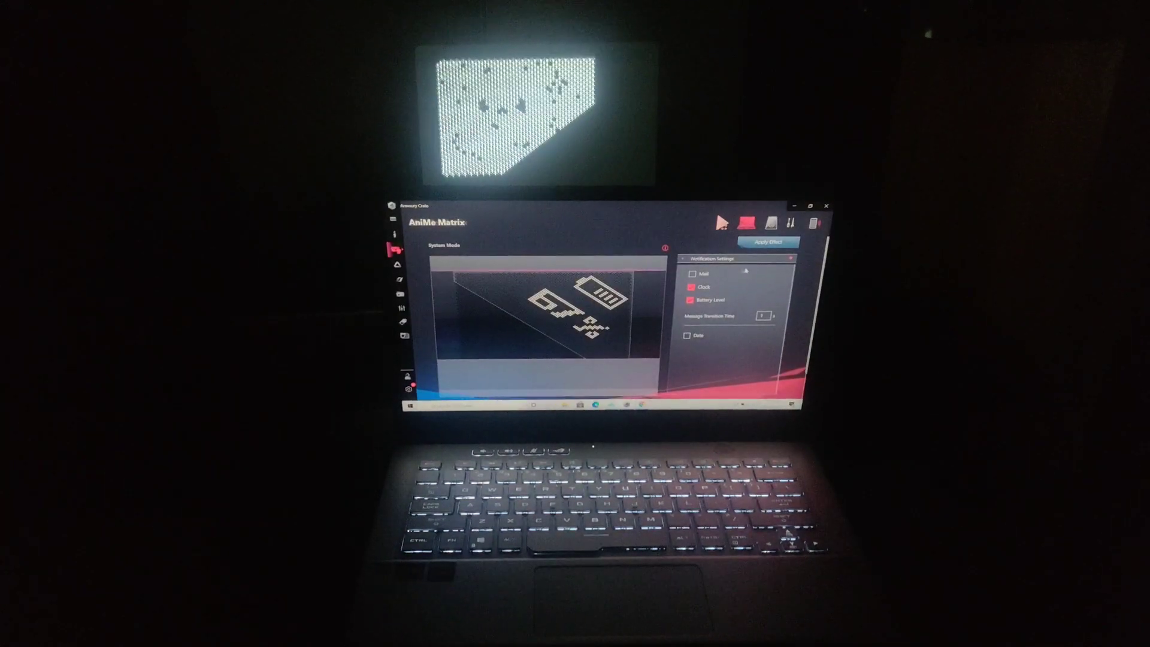
left_click(688, 335)
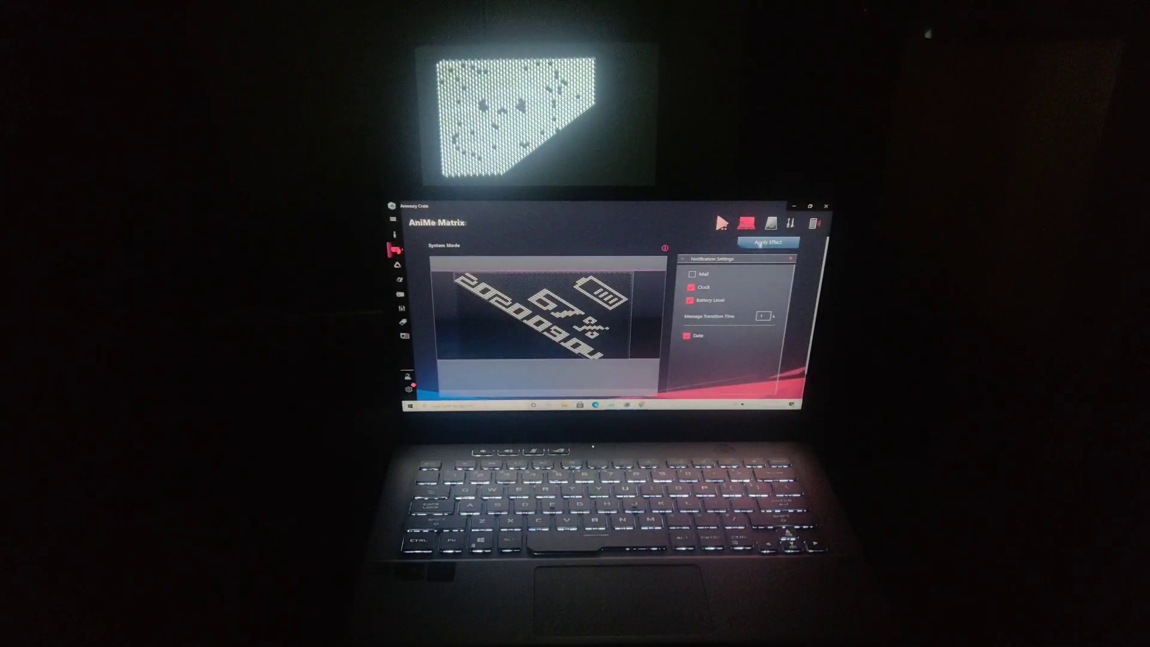
left_click(767, 242)
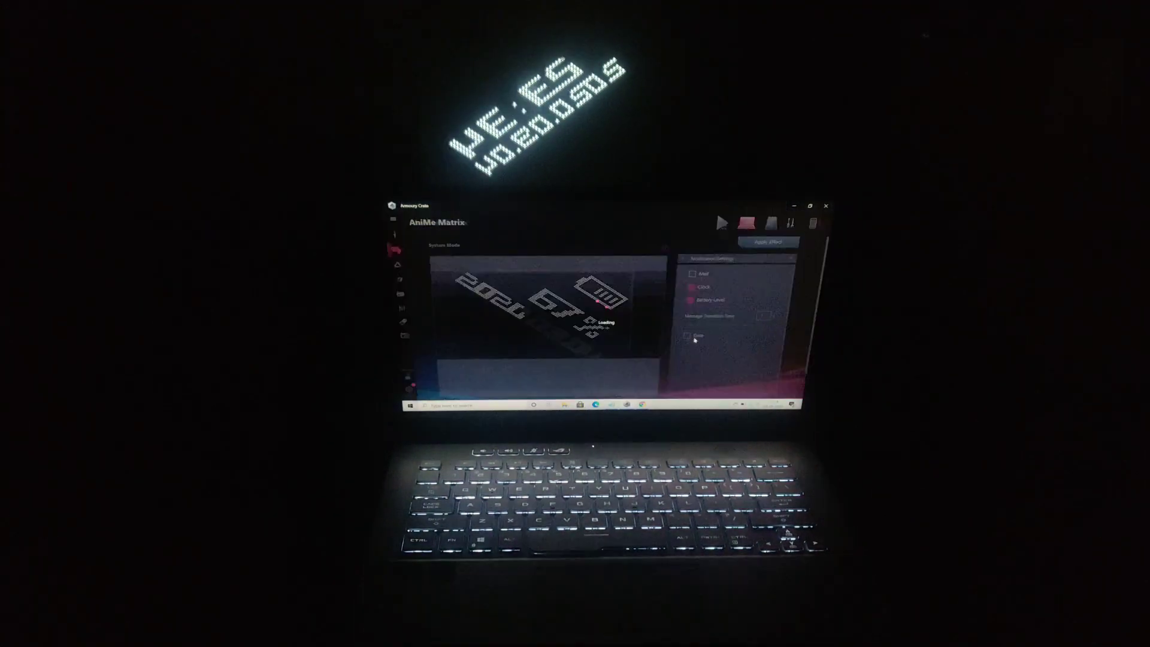
left_click(767, 242)
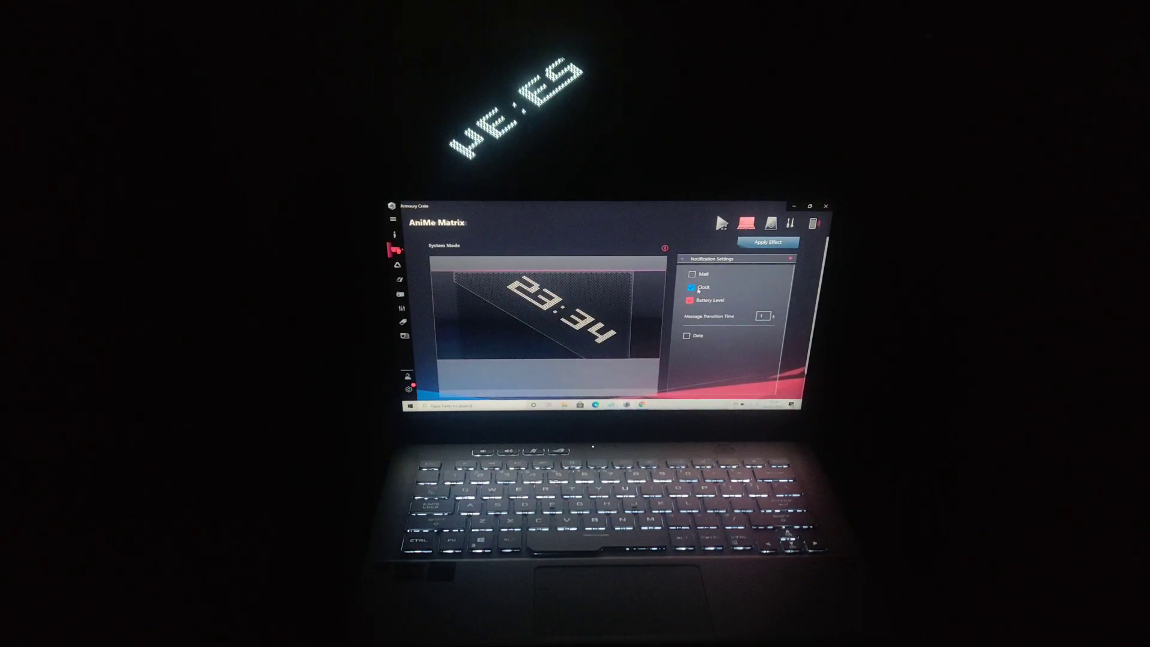
left_click(690, 300)
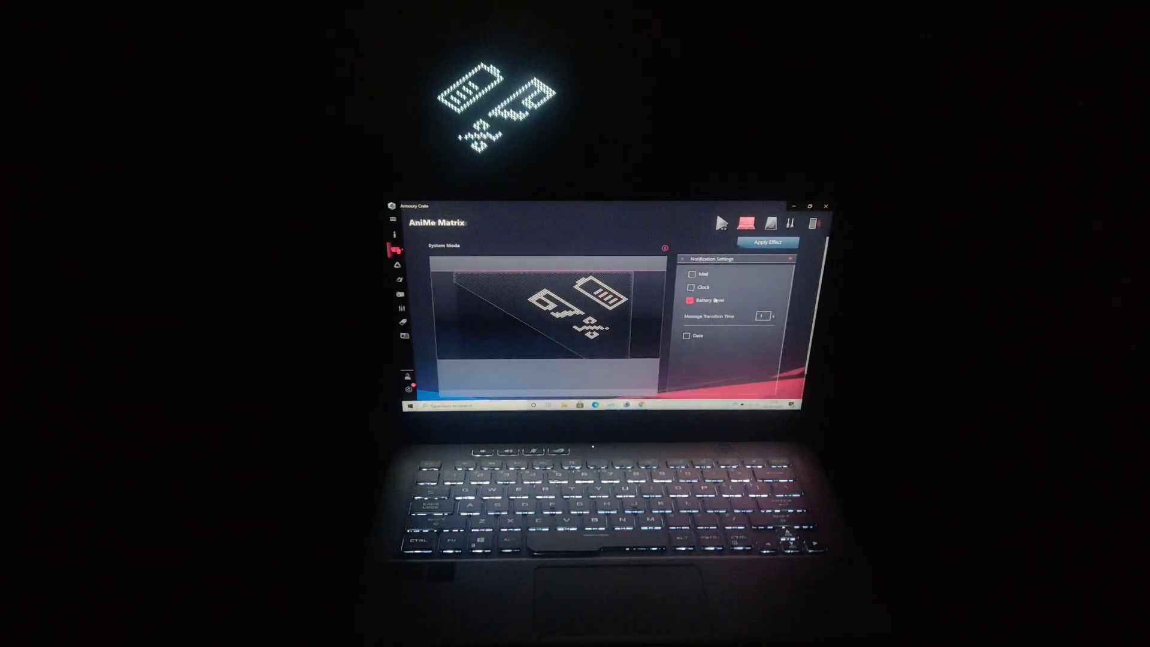
left_click(690, 287)
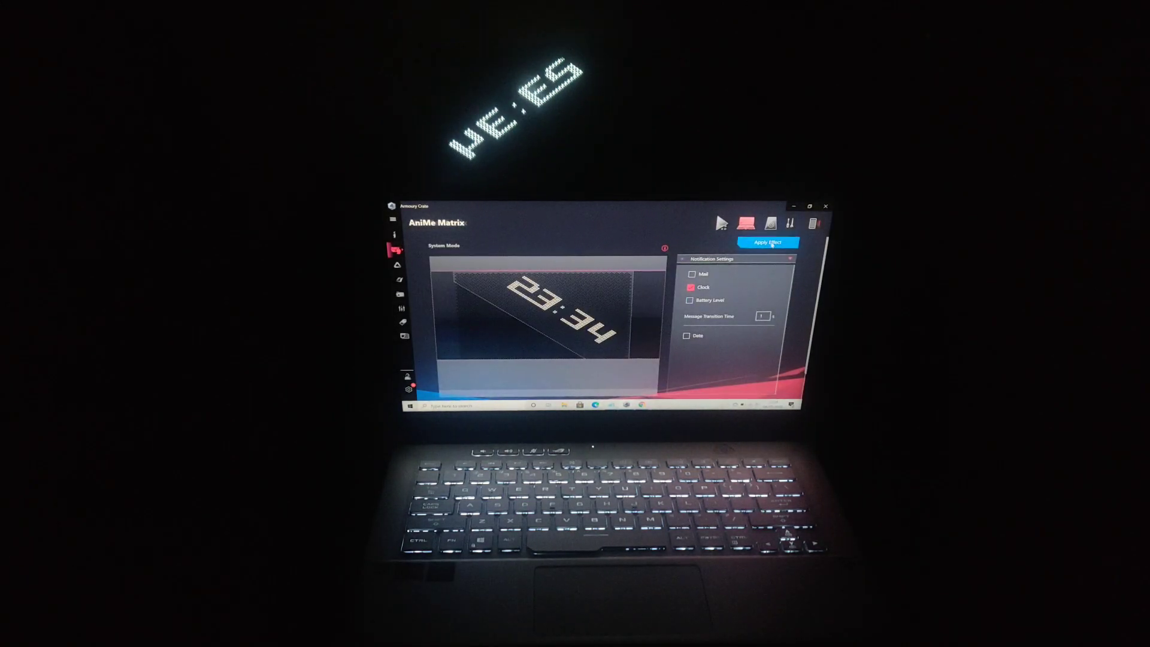
mouse_move(771, 223)
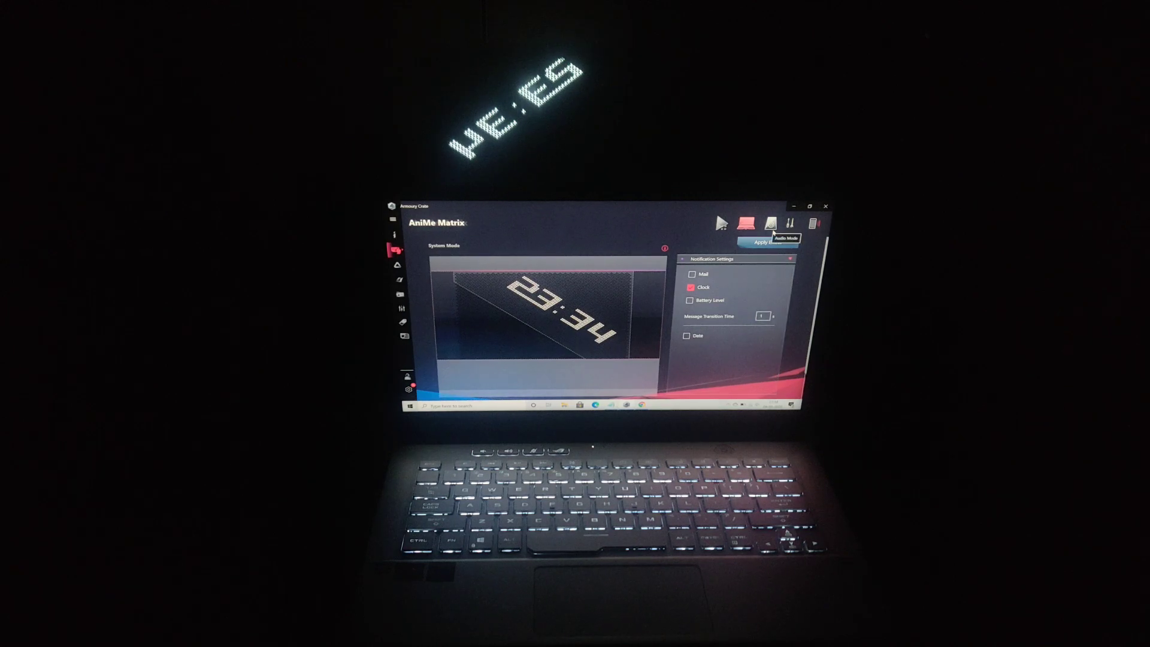
Step: Switch the lid display to Audio Mode
left_click(767, 242)
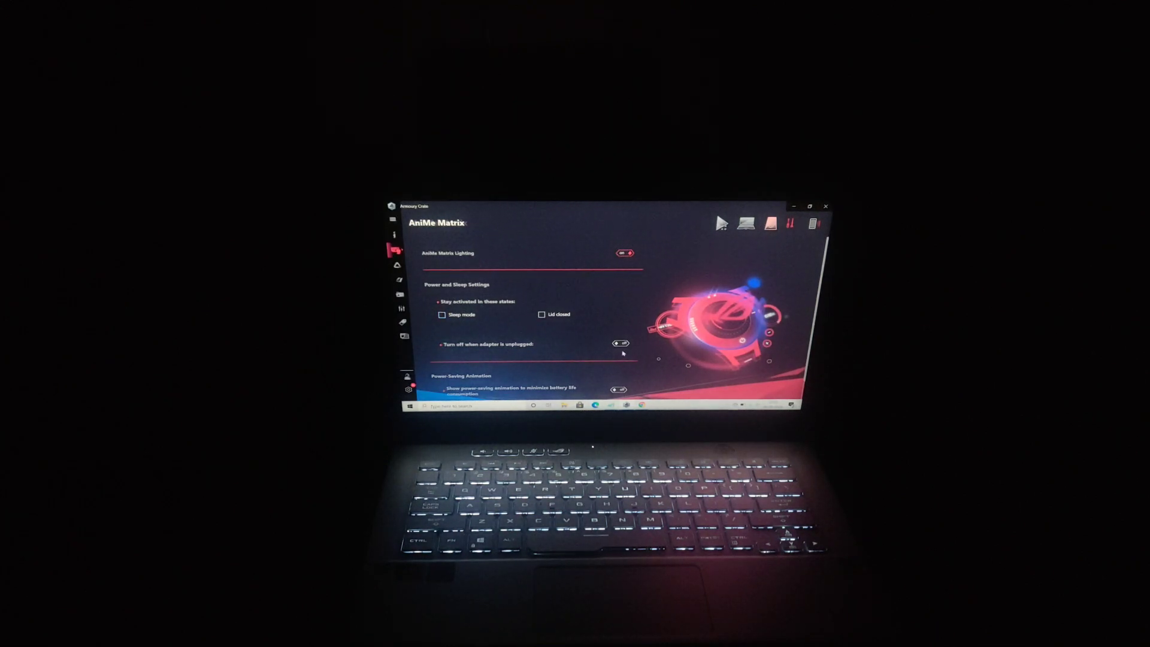
Step: Scroll through Power and Sleep Settings to the Power-Saving Animation option
scroll("down", 3)
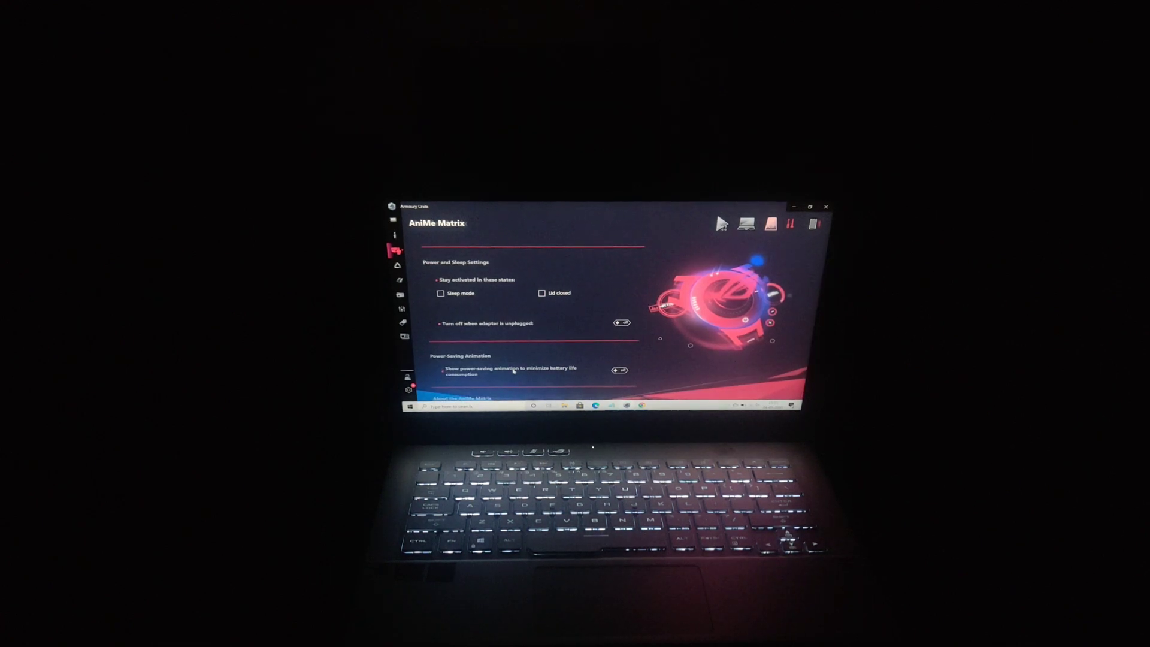